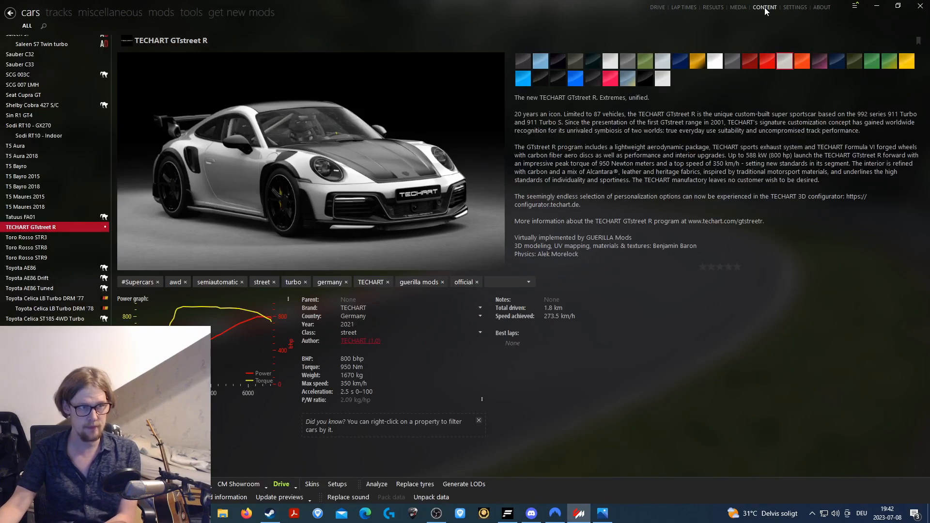
# - Switch from the car details to the Collector Tools page via the tools tab
pyautogui.click(191, 12)
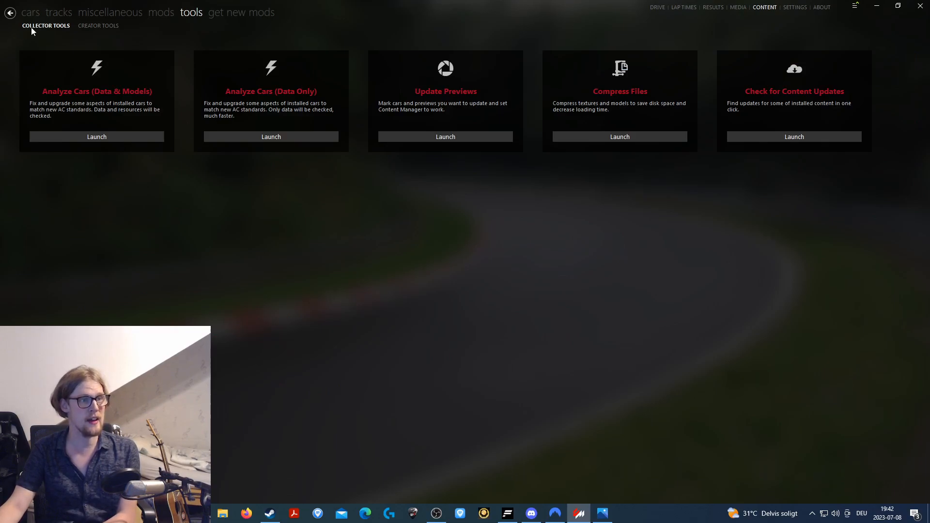
pyautogui.moveTo(694, 165)
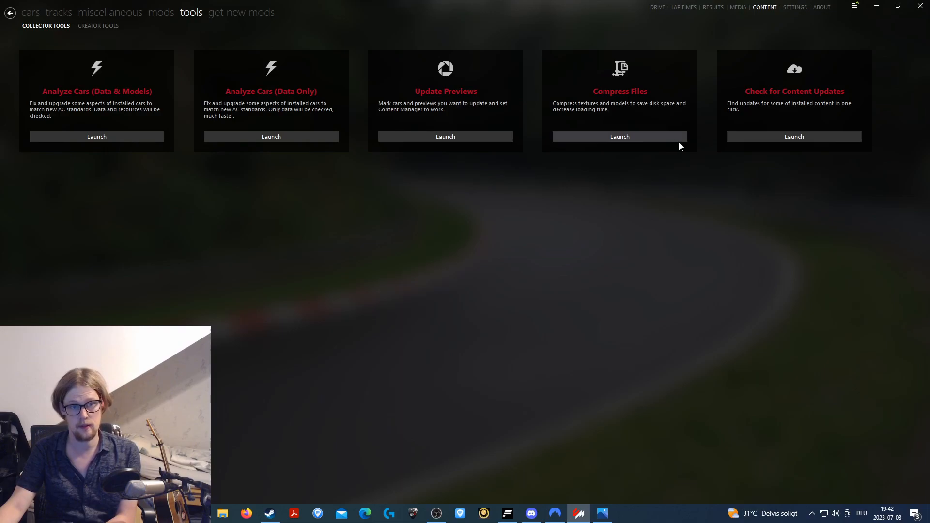
# - Launch Compress Files to show 66,442 files compressed to 48.4 GB (21.3%)
pyautogui.click(619, 136)
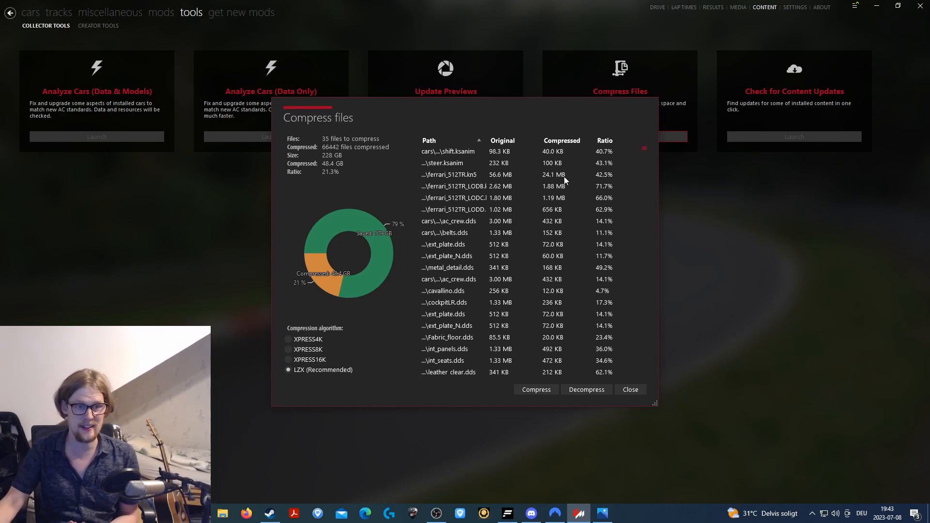
pyautogui.moveTo(551, 162)
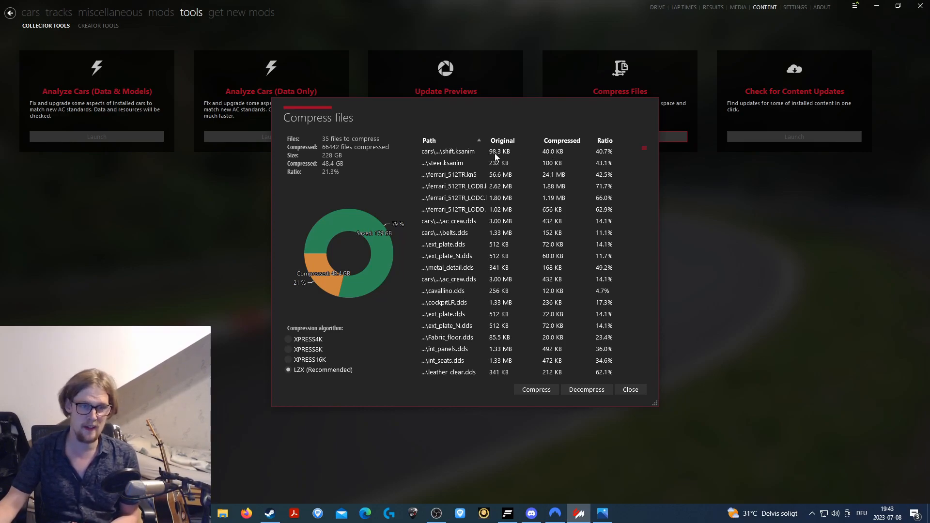
pyautogui.moveTo(550, 155)
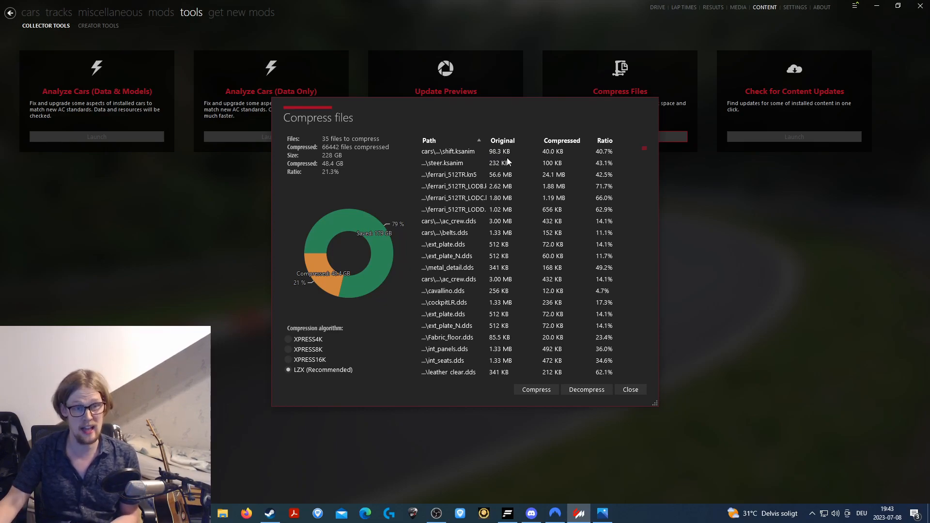
pyautogui.moveTo(496, 159)
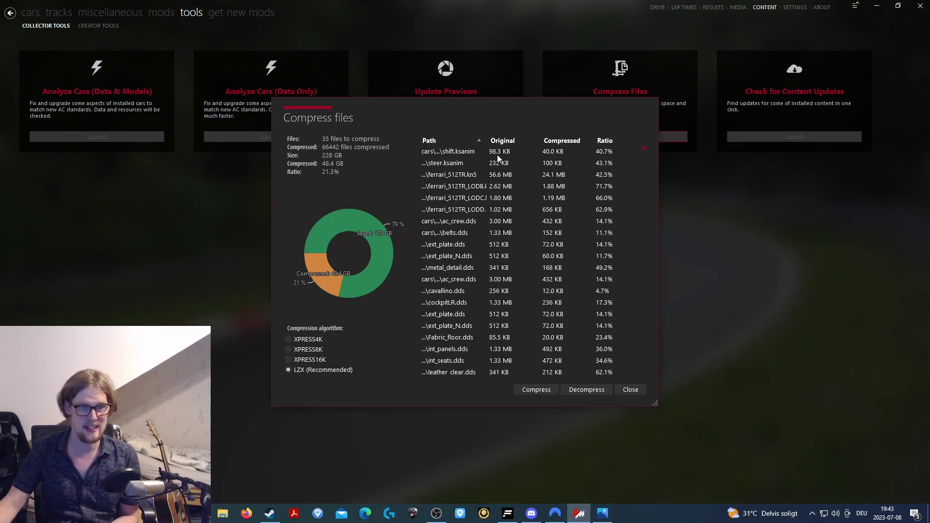
pyautogui.moveTo(550, 156)
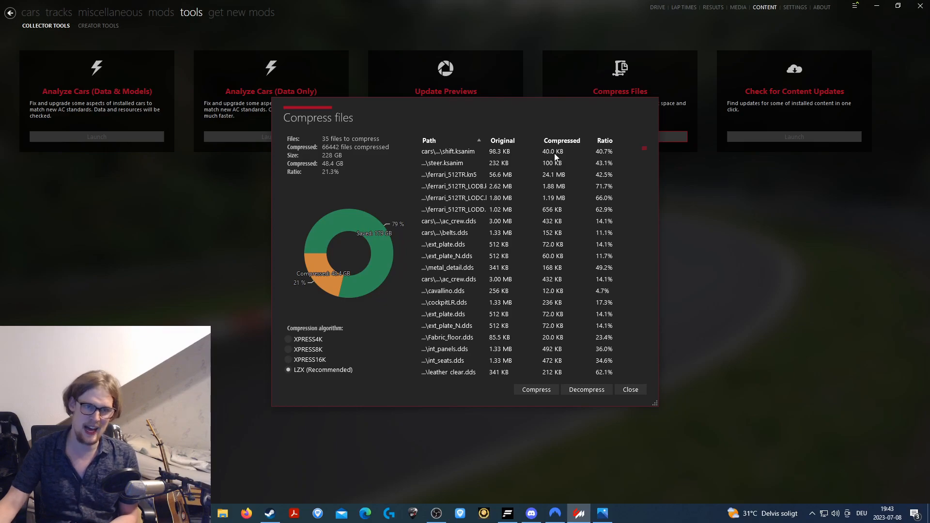
pyautogui.moveTo(660, 252)
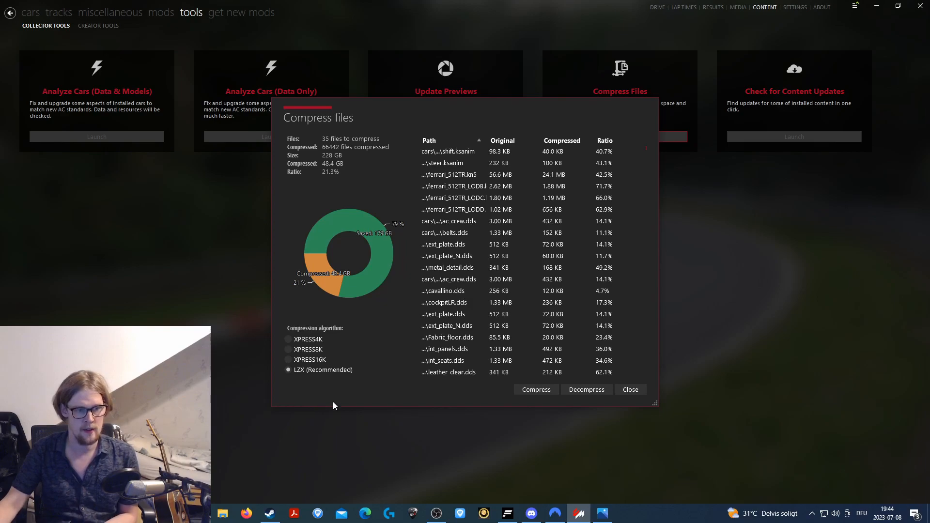
pyautogui.moveTo(330, 371)
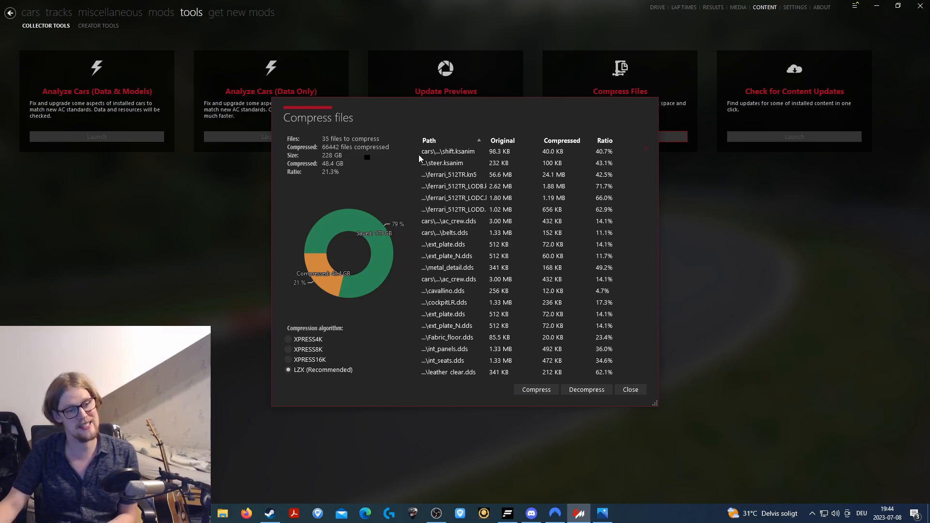
pyautogui.moveTo(496, 116)
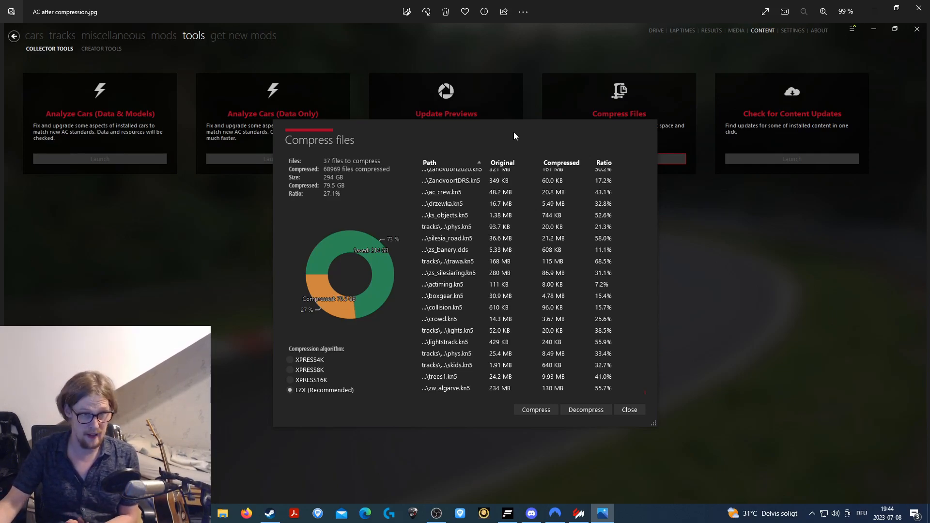
pyautogui.moveTo(384, 177)
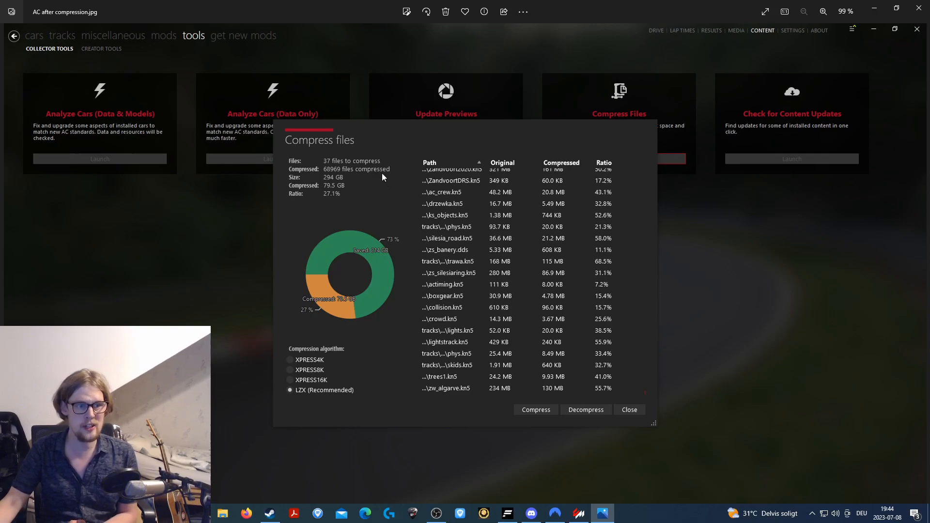
pyautogui.moveTo(328, 185)
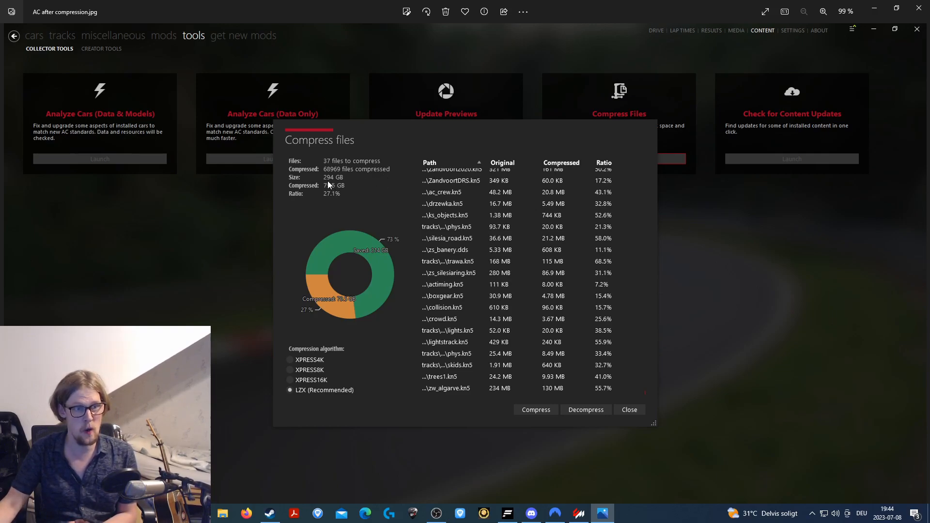
pyautogui.moveTo(354, 179)
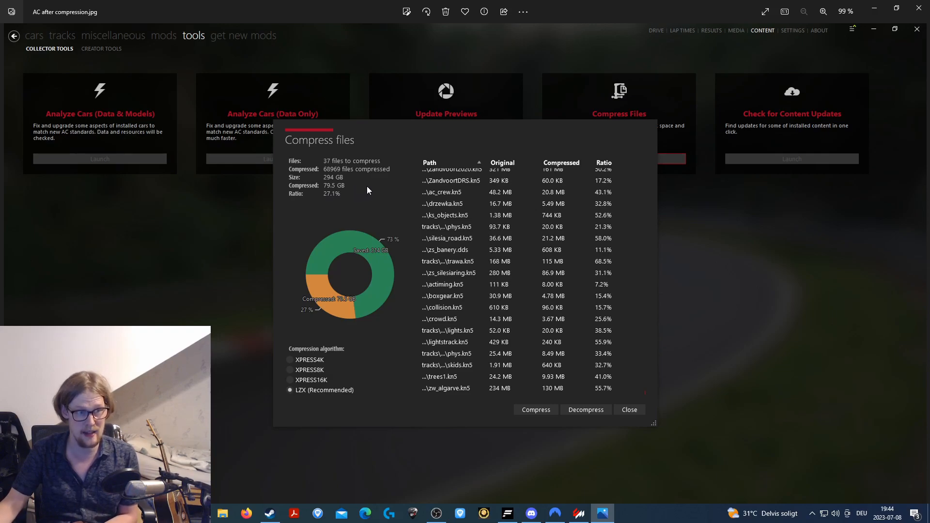
pyautogui.moveTo(330, 205)
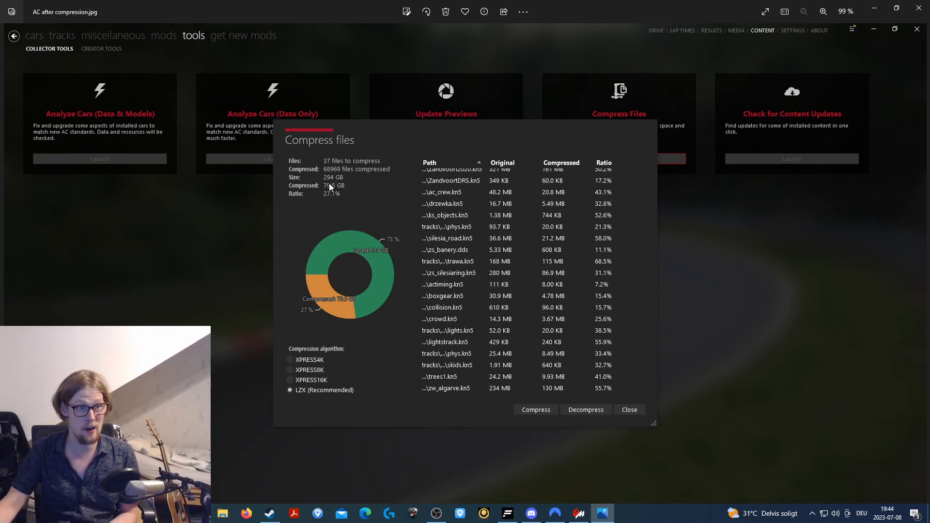
pyautogui.moveTo(293, 230)
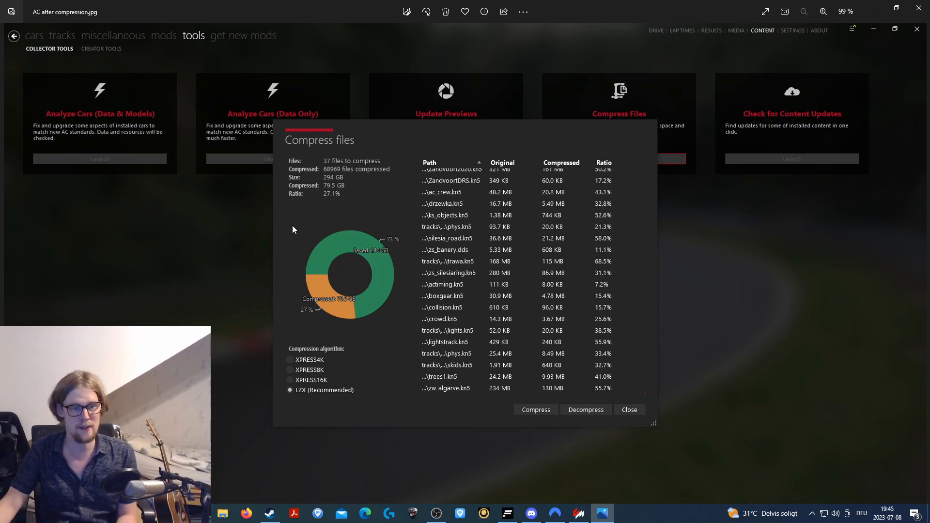
pyautogui.moveTo(517, 299)
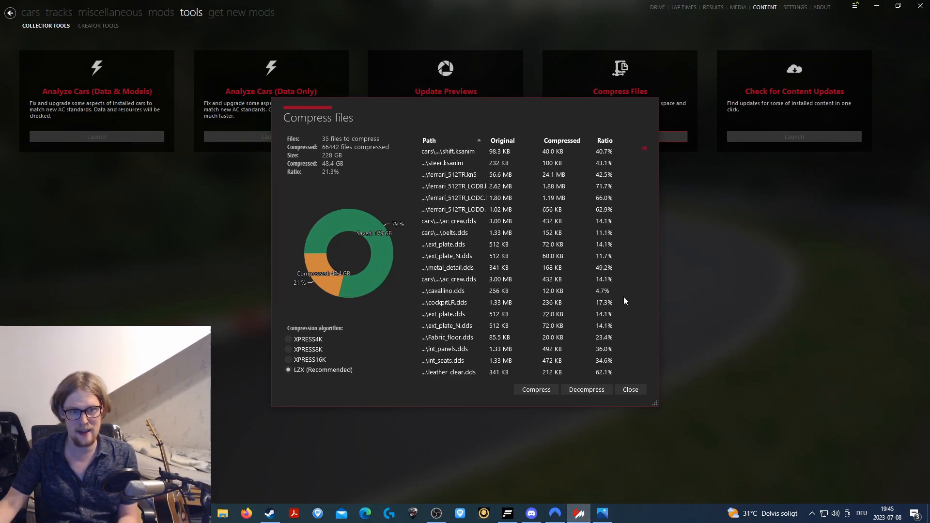
pyautogui.moveTo(607, 295)
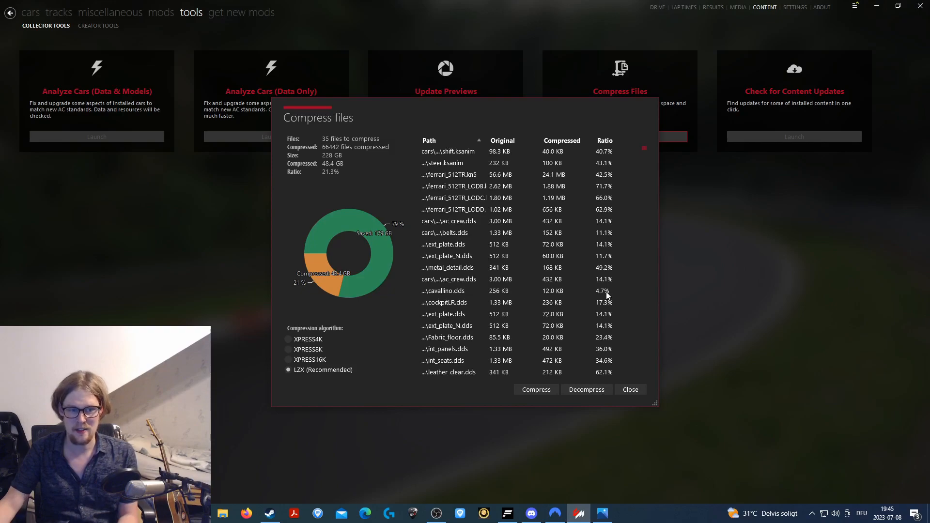
pyautogui.moveTo(495, 296)
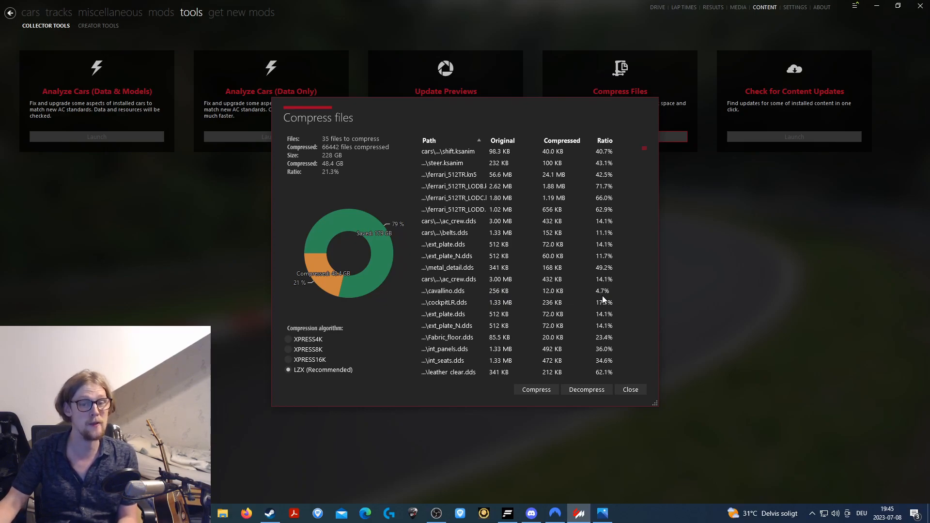
pyautogui.moveTo(625, 298)
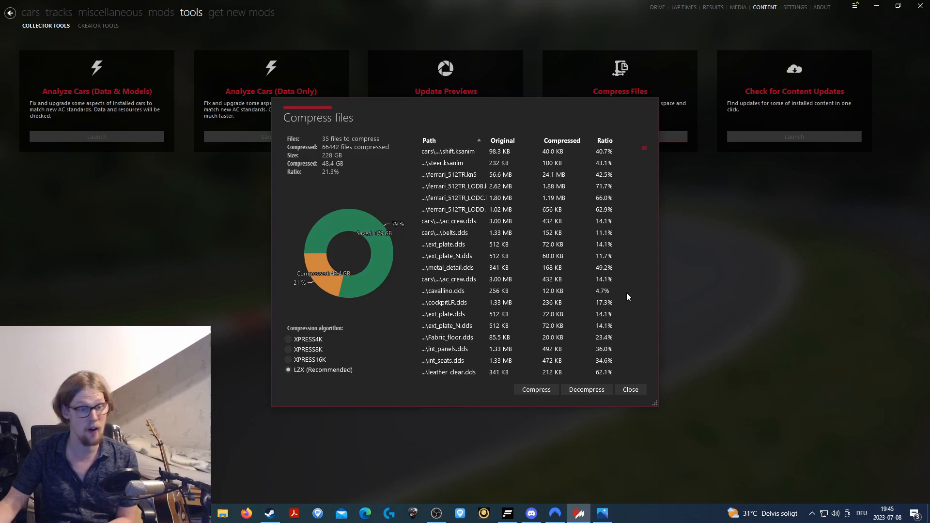
pyautogui.moveTo(637, 297)
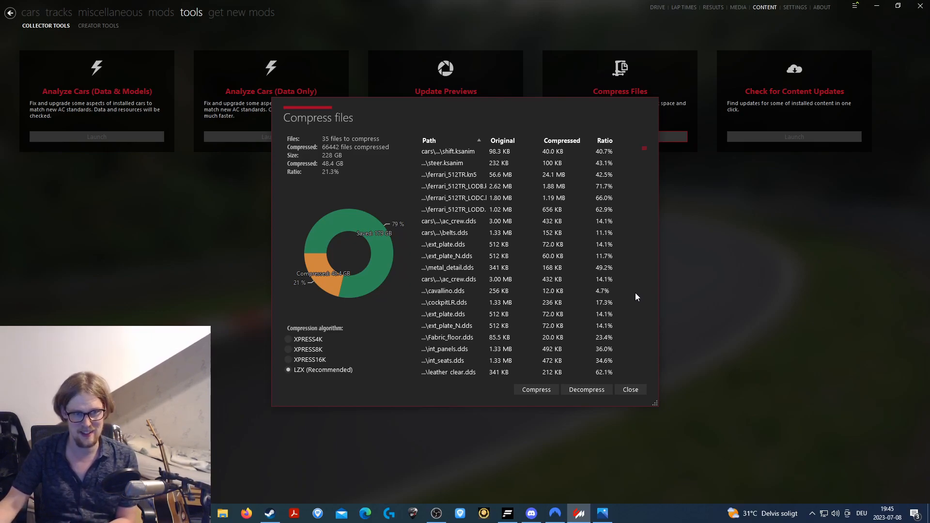